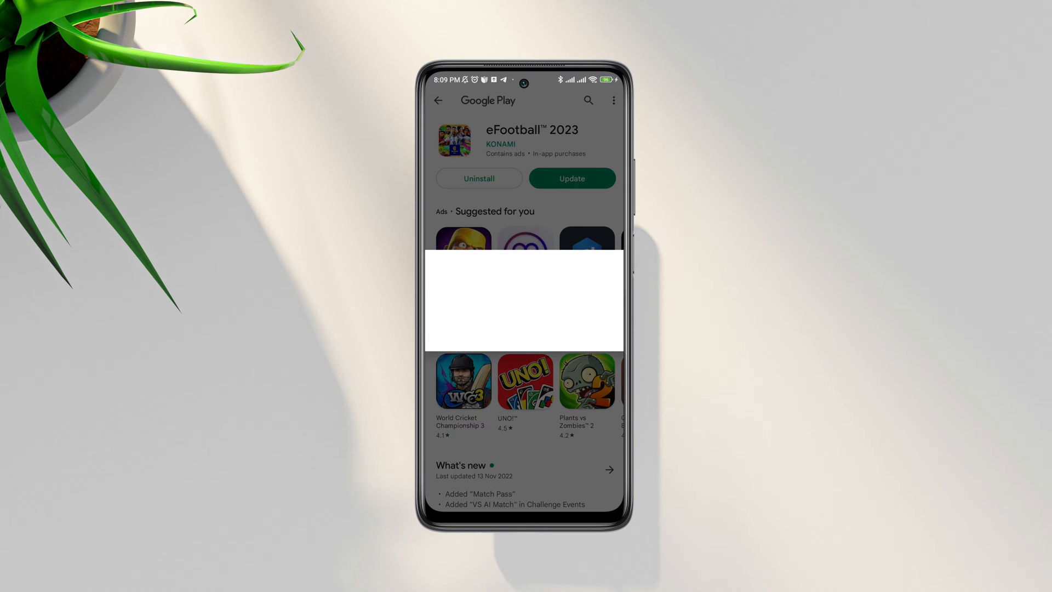
- Start the eFootball 2023 update and scroll the Free up space list of apps and sizes
{"action": "left_click", "coordinate": [570, 178]}
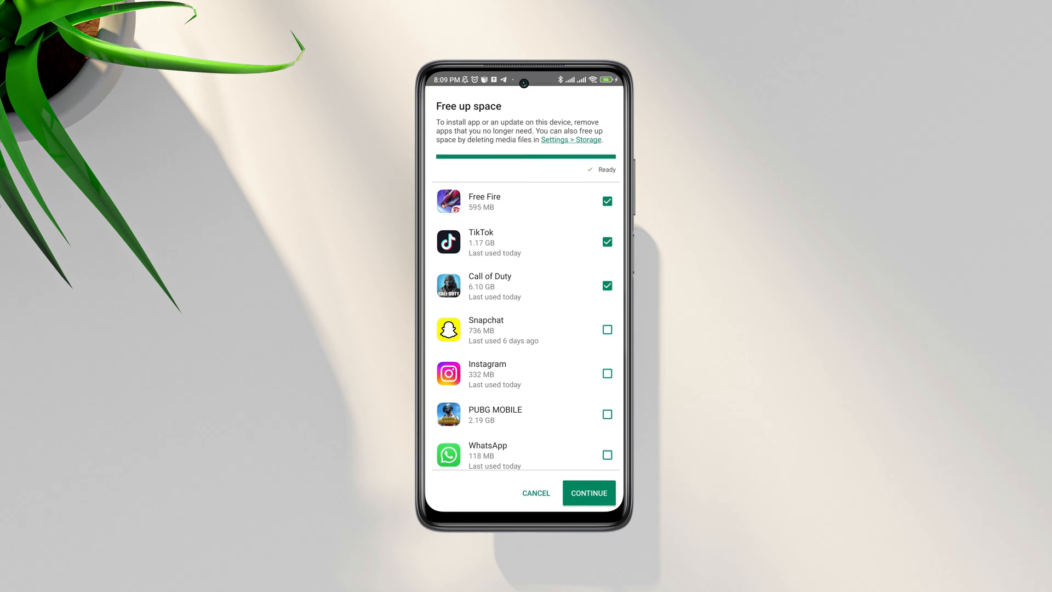
{"action": "scroll", "scroll_direction": "down", "scroll_amount": 3}
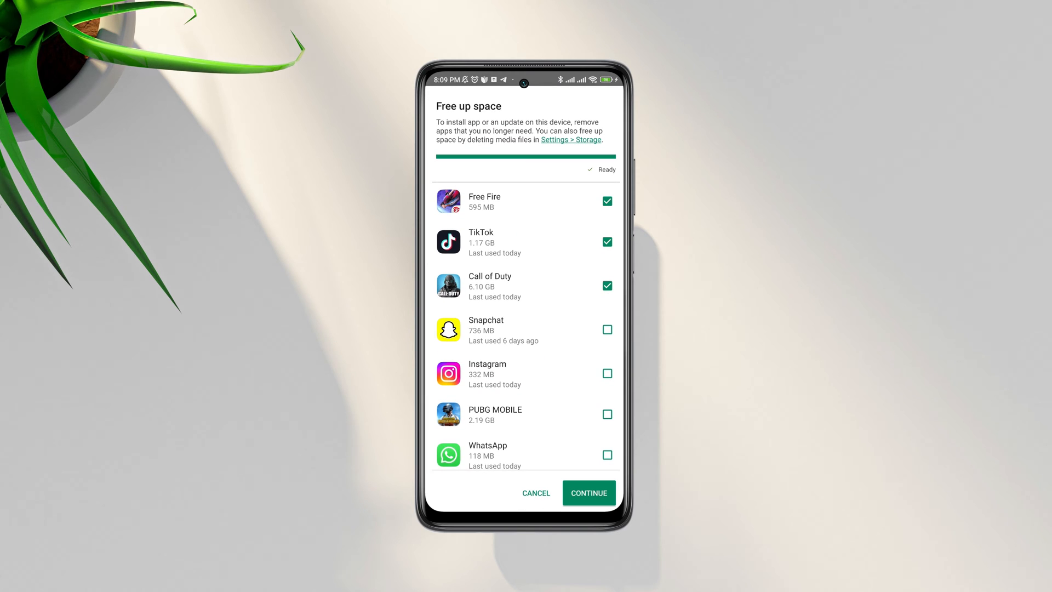
{"action": "scroll", "scroll_direction": "down", "scroll_amount": 3}
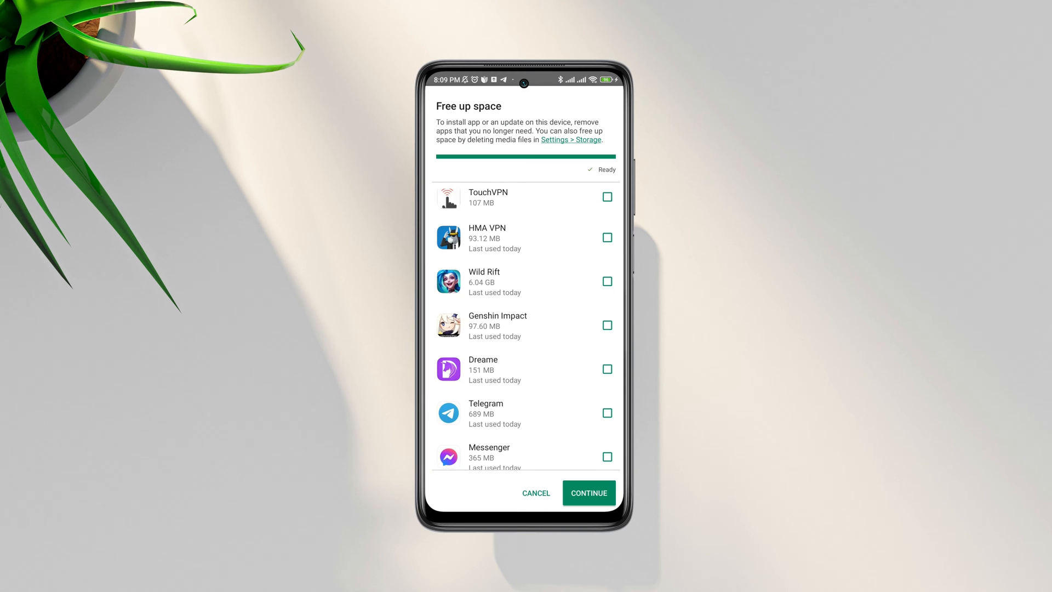
{"action": "scroll", "scroll_direction": "up", "scroll_amount": 3}
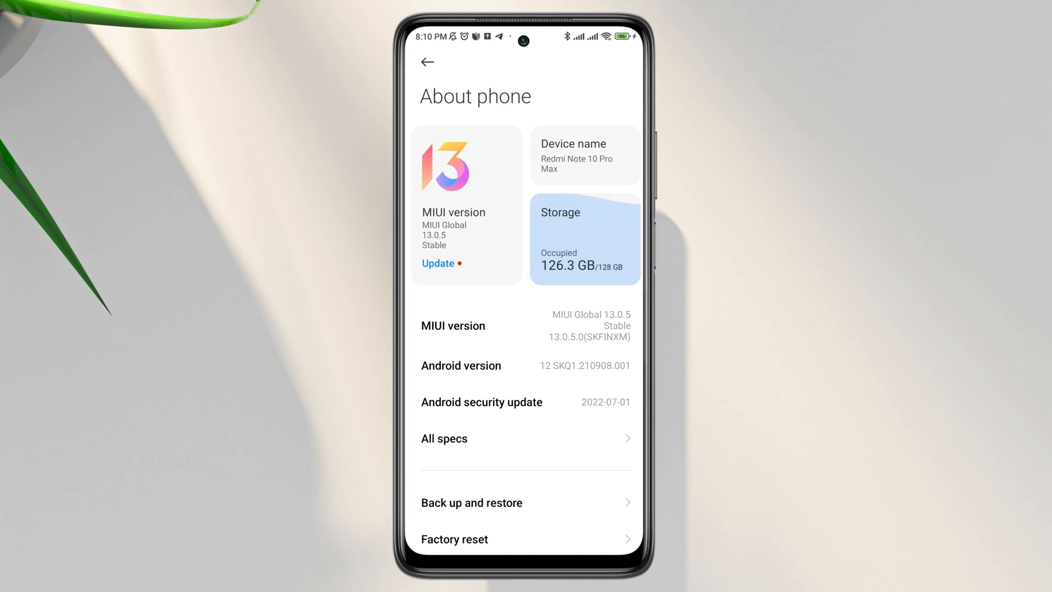
- View the Storage space breakdown: 126.7 GB of 128 GB used, 1.3 GB free
{"action": "left_click", "coordinate": [584, 238]}
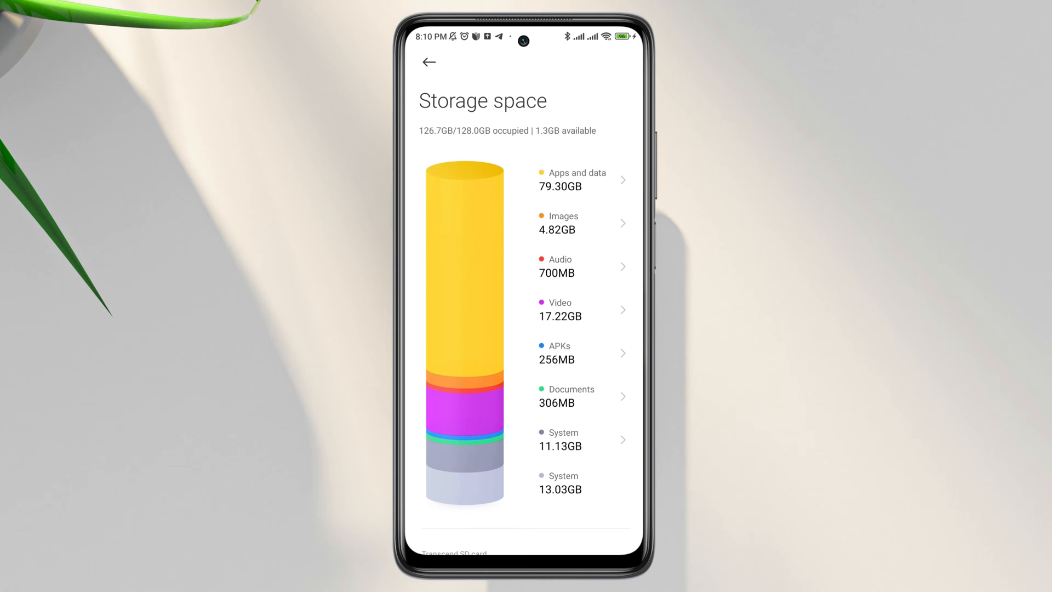
{"action": "left_click", "coordinate": [573, 179]}
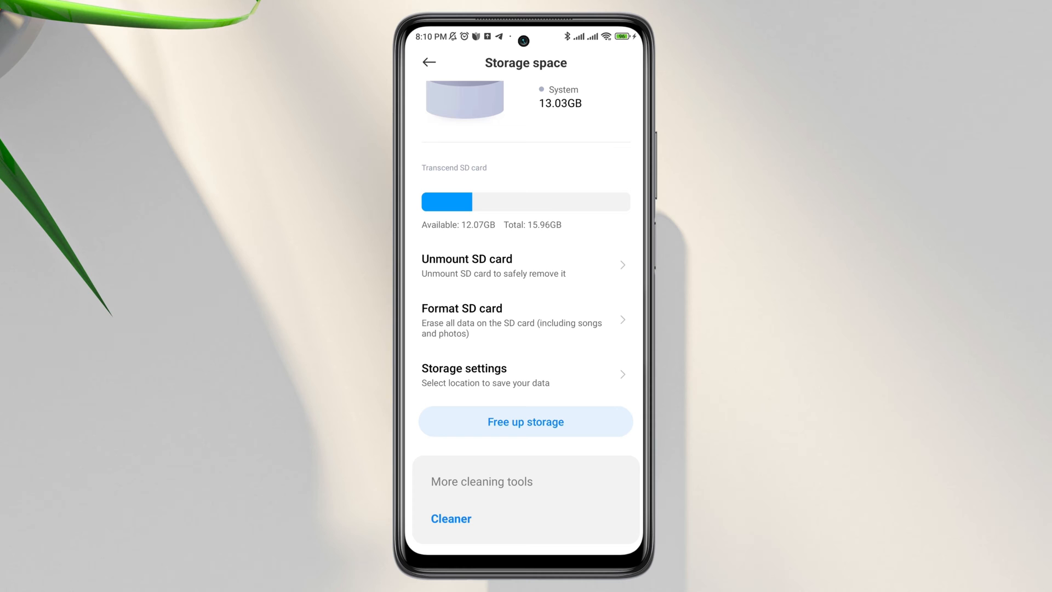
{"action": "left_click", "coordinate": [451, 518]}
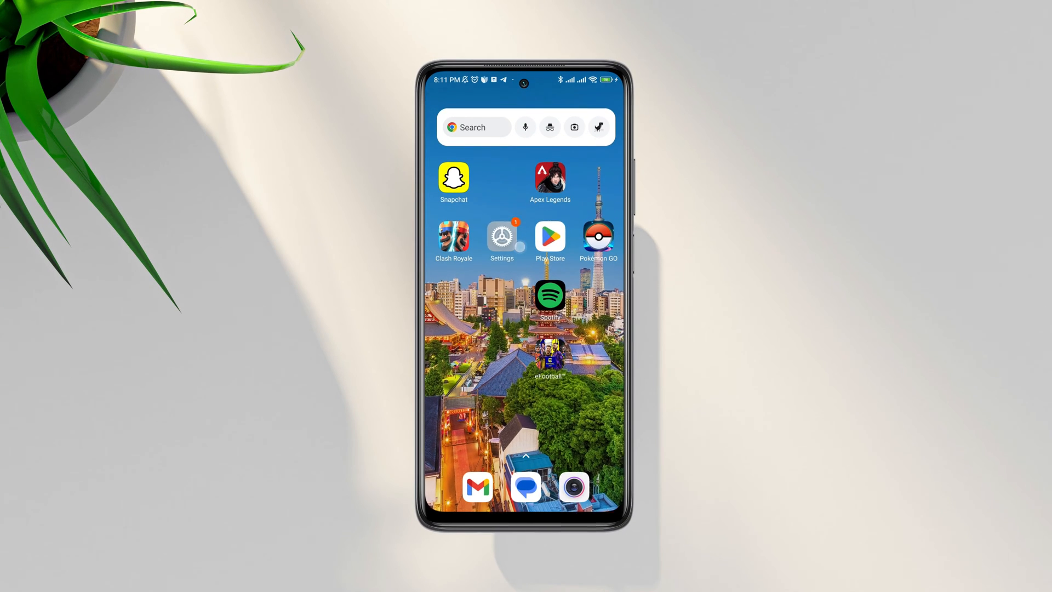
- Browse Settings > Apps > Manage apps sorted by size
{"action": "left_click", "coordinate": [501, 236]}
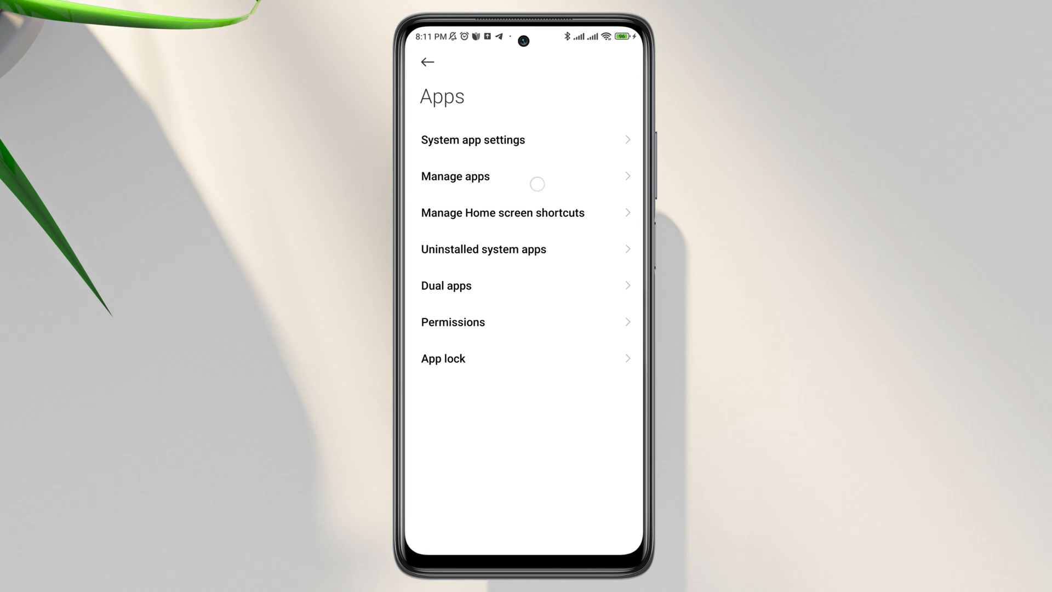
{"action": "left_click", "coordinate": [454, 175]}
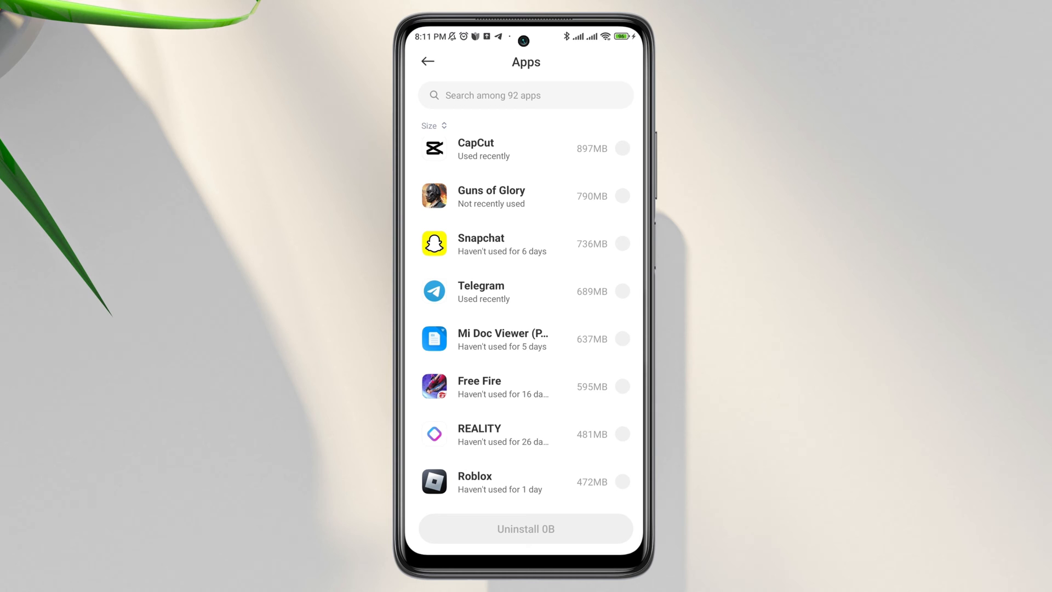
{"action": "scroll", "scroll_direction": "down", "scroll_amount": 3}
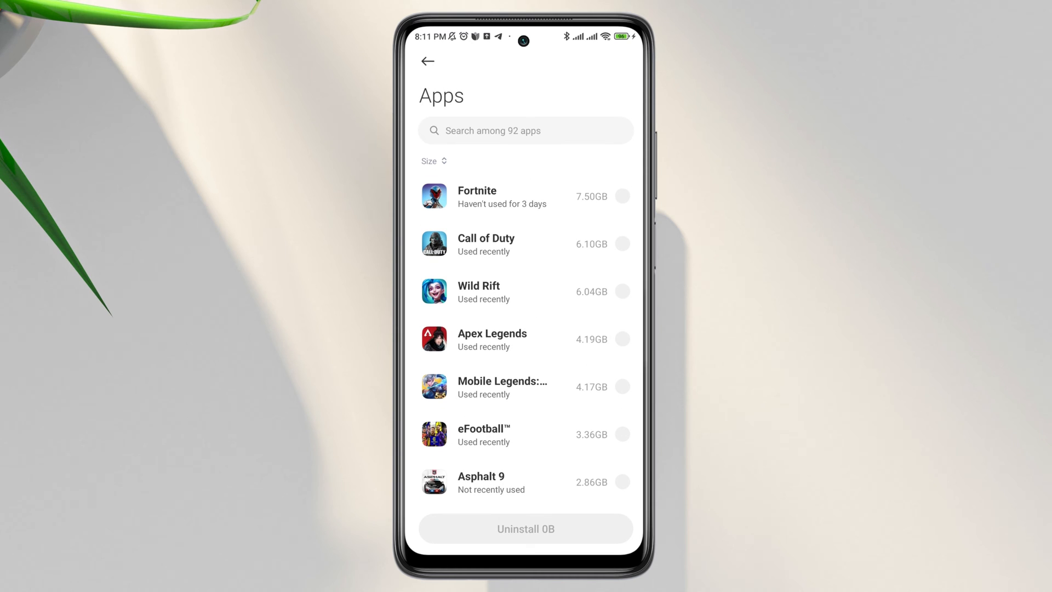
{"action": "left_click", "coordinate": [427, 61]}
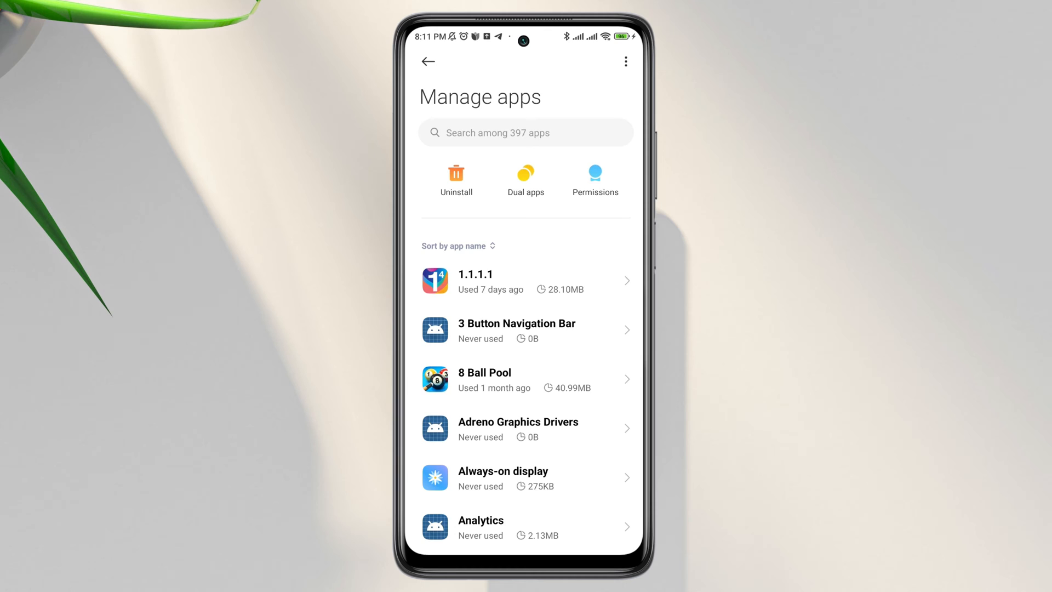
- Search 'fac', enter Facebook's 0.98 GB app info and choose Clear data
{"action": "left_click", "coordinate": [523, 132]}
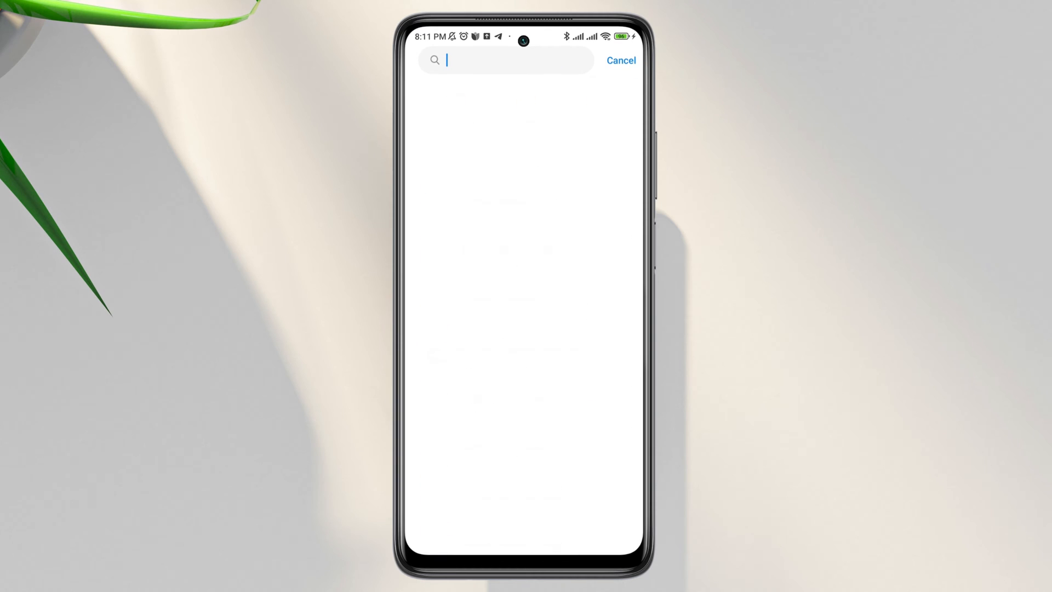
{"action": "type", "text": "fac"}
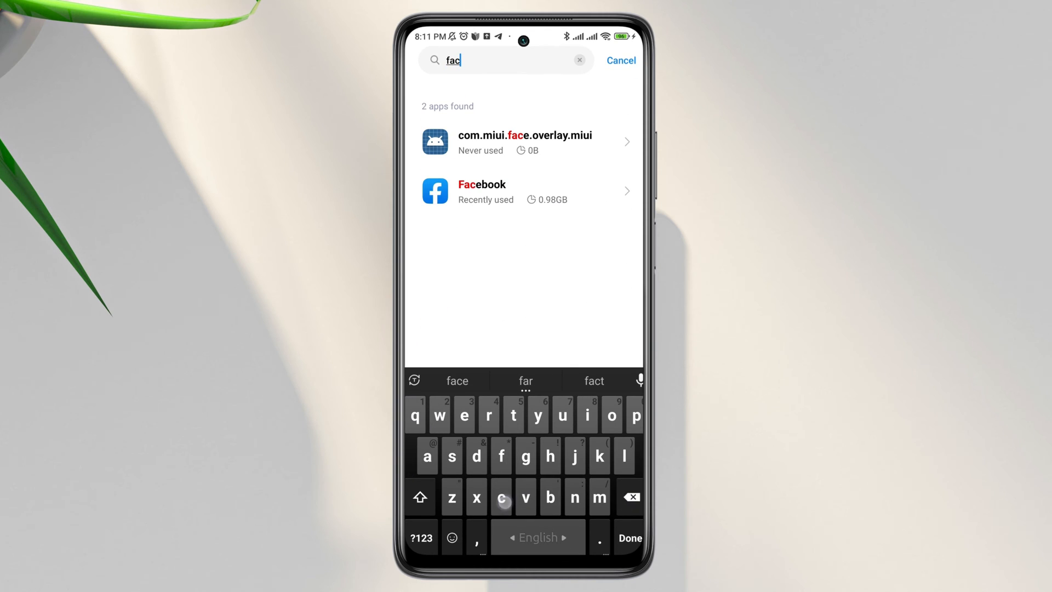
{"action": "left_click", "coordinate": [525, 191]}
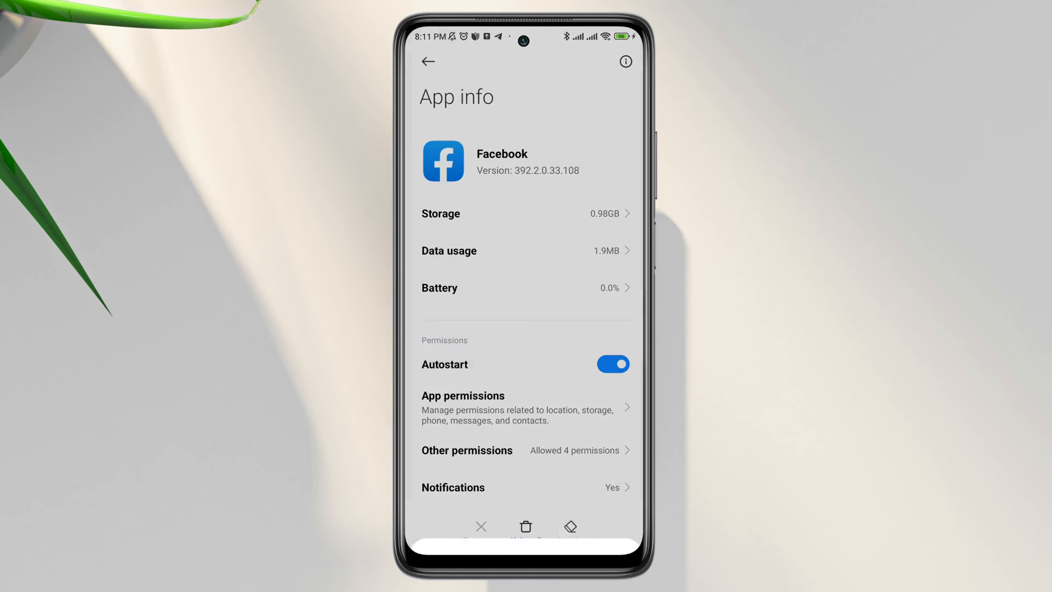
{"action": "left_click", "coordinate": [525, 526]}
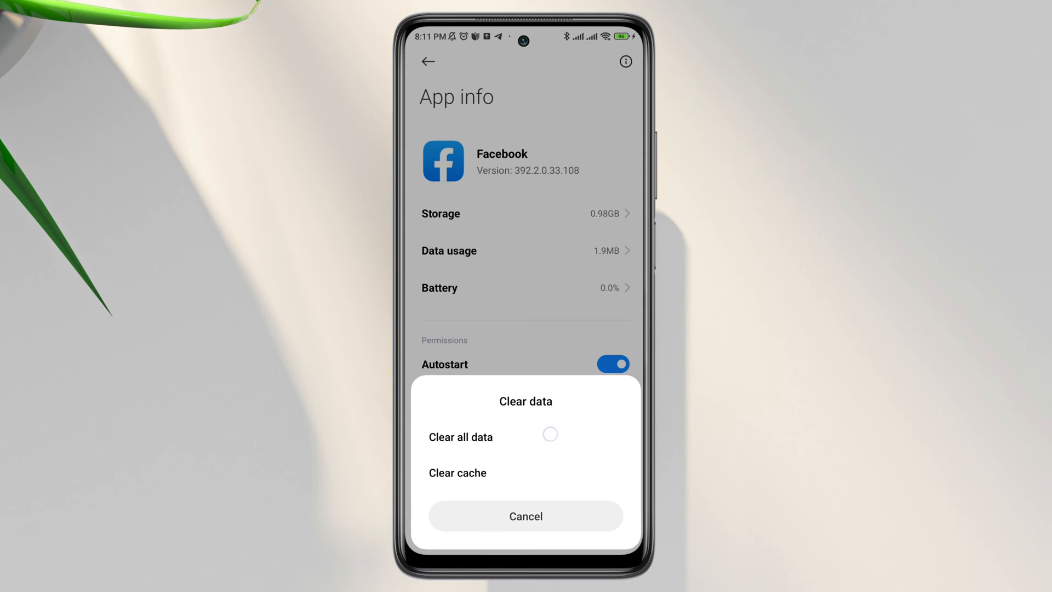
{"action": "left_click", "coordinate": [525, 515]}
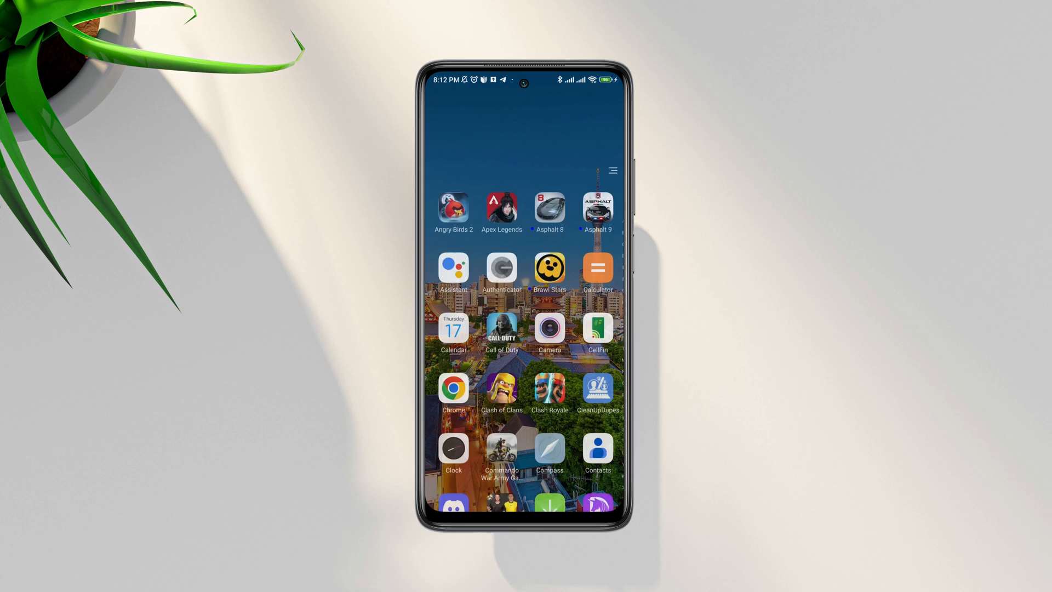
- Swipe through the app drawer's alphabetical list of installed apps
{"action": "scroll", "scroll_direction": "down", "scroll_amount": 3}
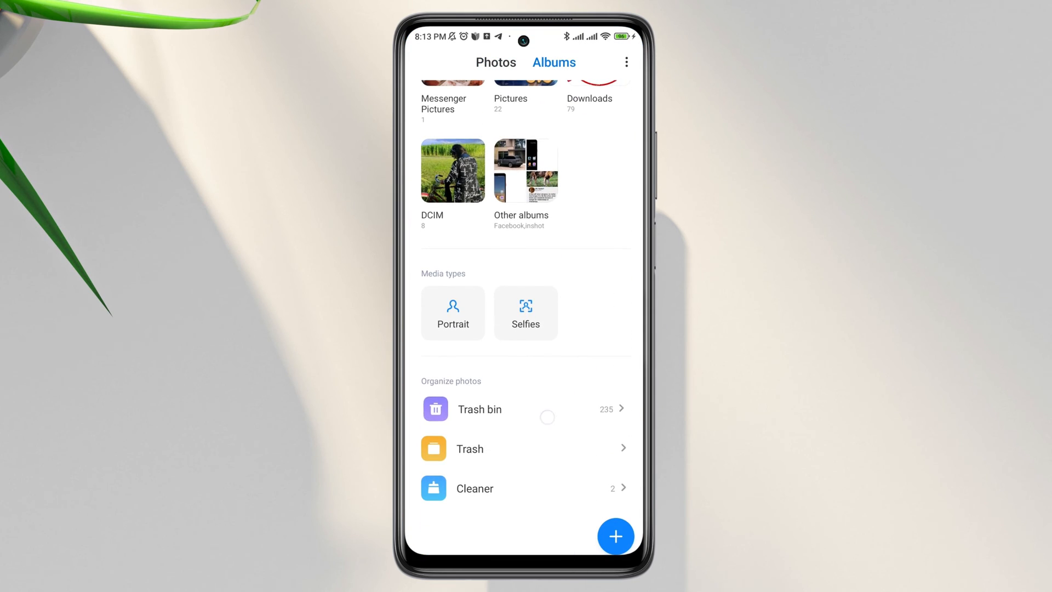
- View the Gallery trash bin holding 235 deleted items
{"action": "left_click", "coordinate": [480, 409]}
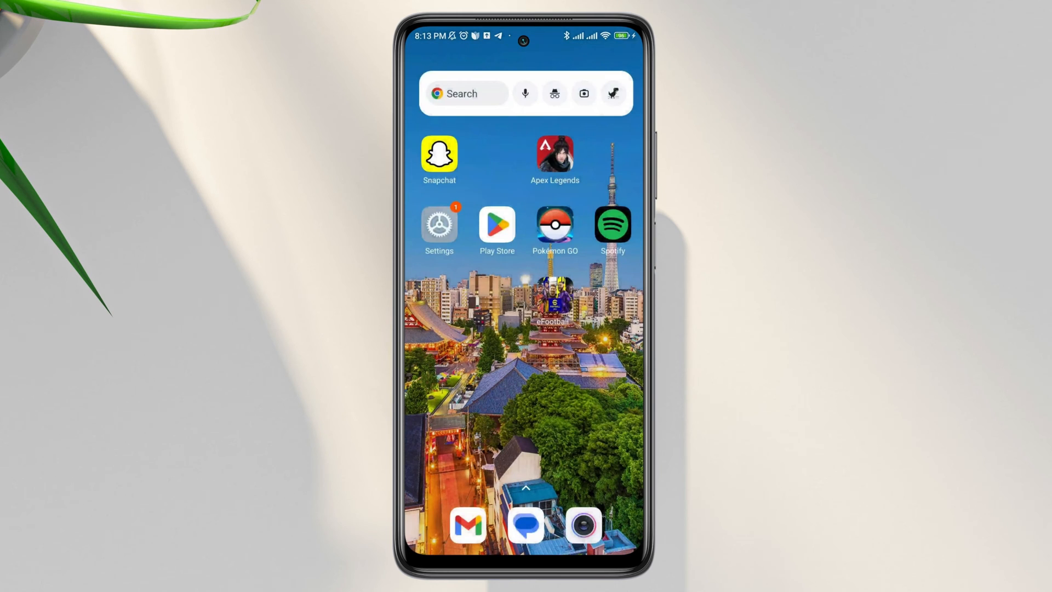
- Search Play Store for 'file manager' and launch the installed File Manager app
{"action": "left_click", "coordinate": [496, 224]}
{"action": "type", "text": "fil"}
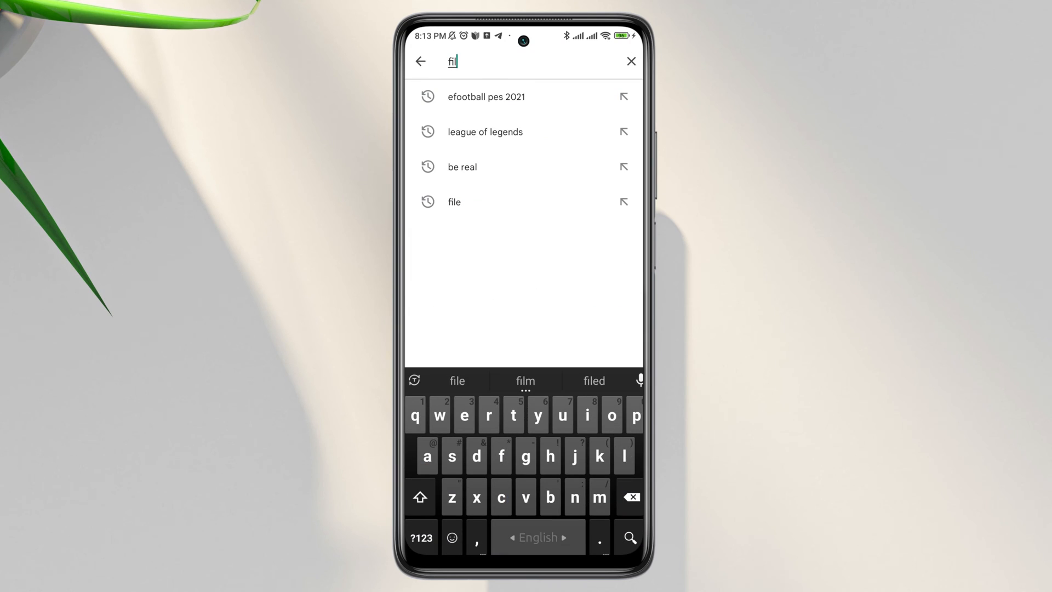
{"action": "left_click", "coordinate": [453, 201]}
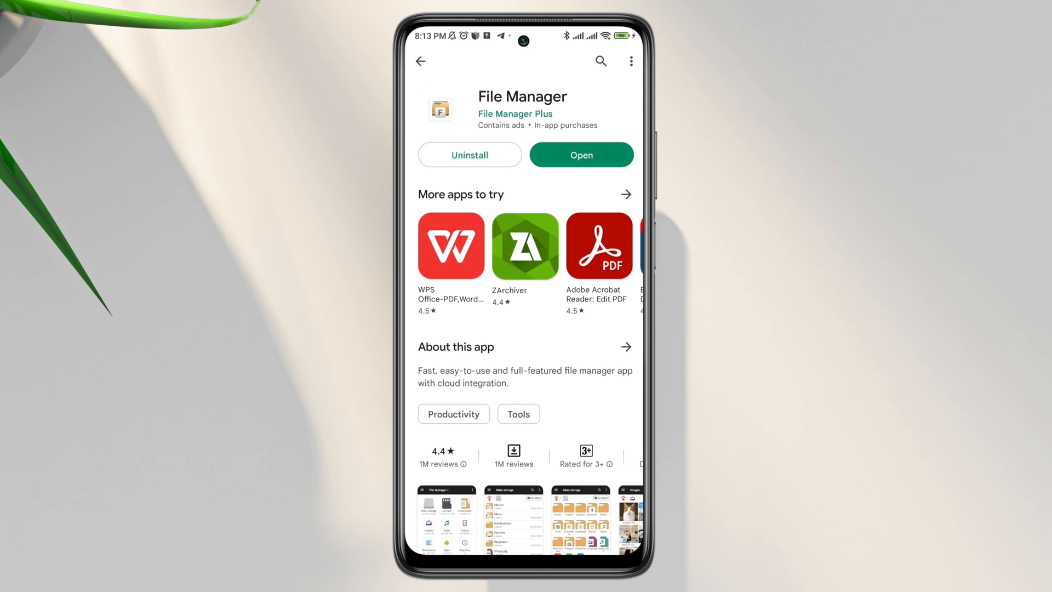
{"action": "left_click", "coordinate": [581, 155]}
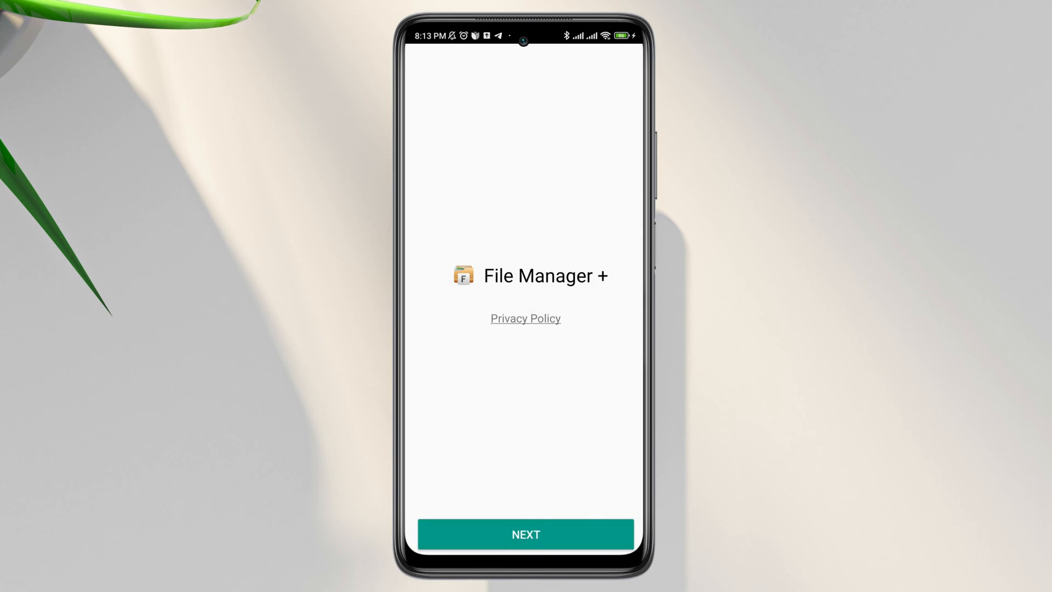
- Finish File Manager + setup with file access allowed and run the storage Analyze
{"action": "left_click", "coordinate": [525, 534]}
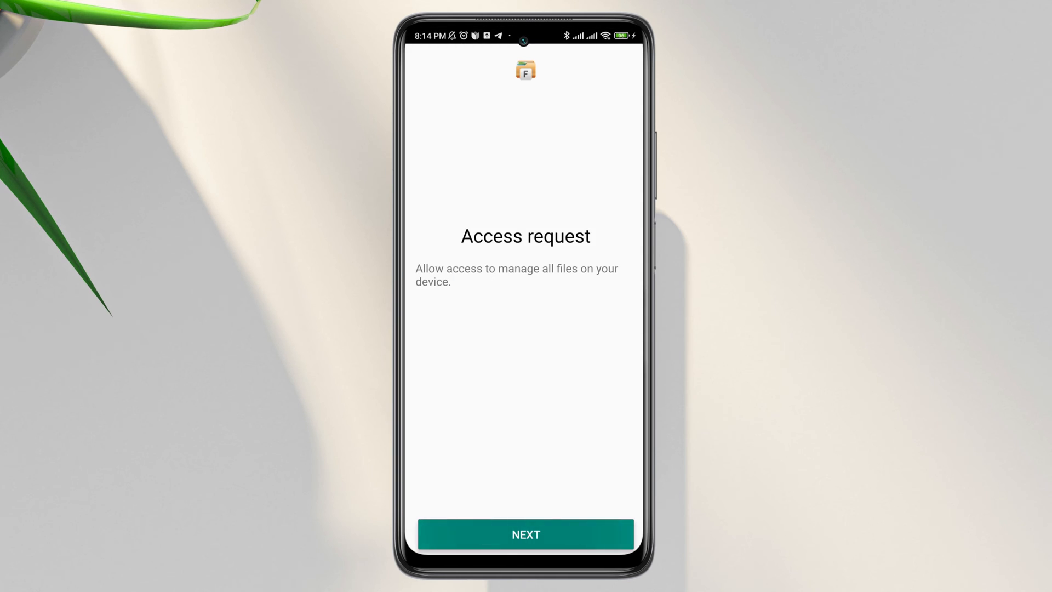
{"action": "left_click", "coordinate": [525, 533]}
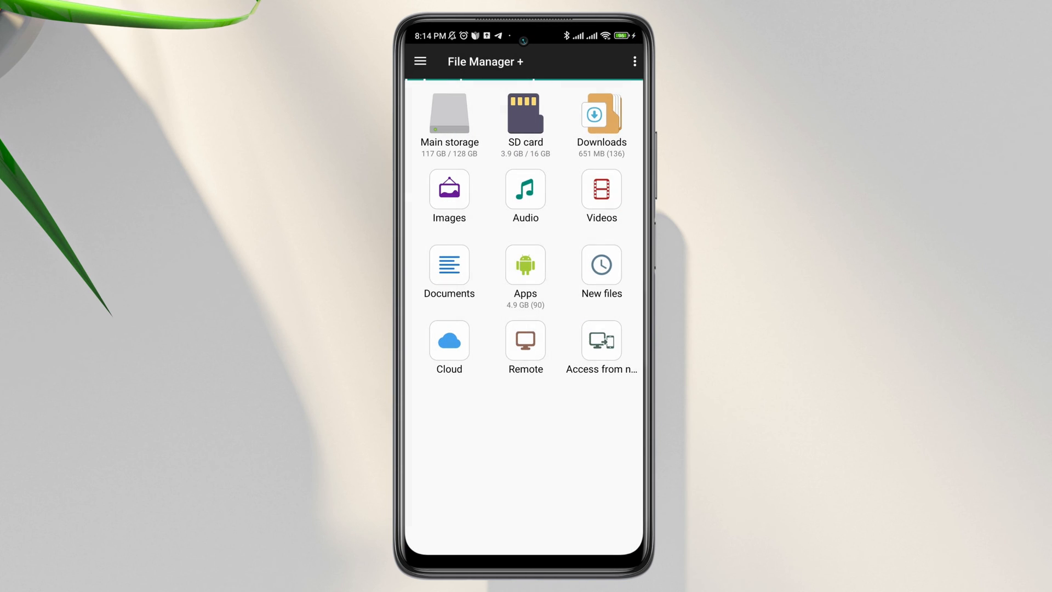
{"action": "left_click", "coordinate": [633, 61]}
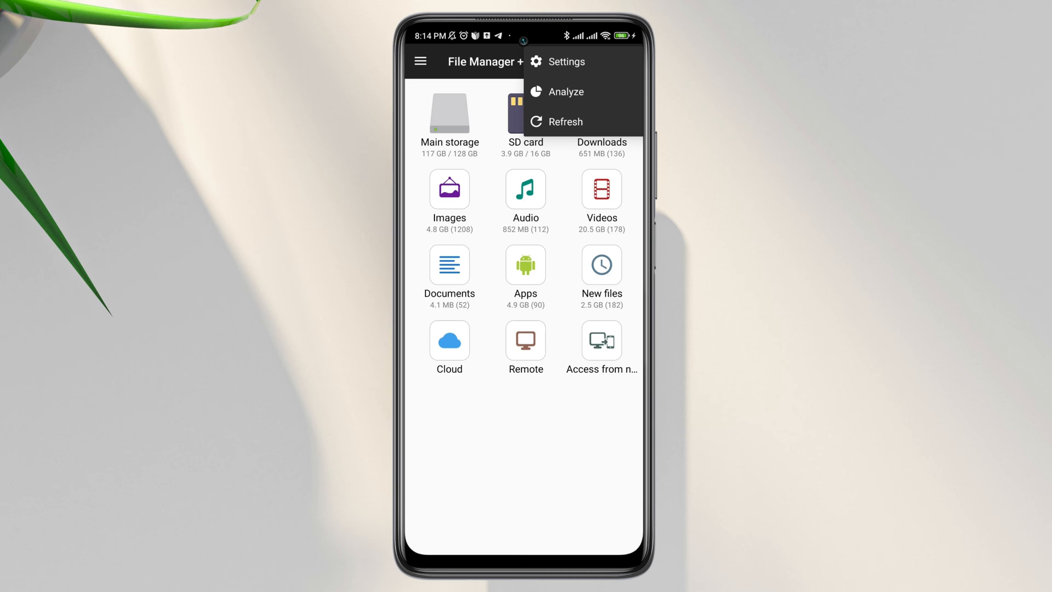
{"action": "left_click", "coordinate": [565, 92]}
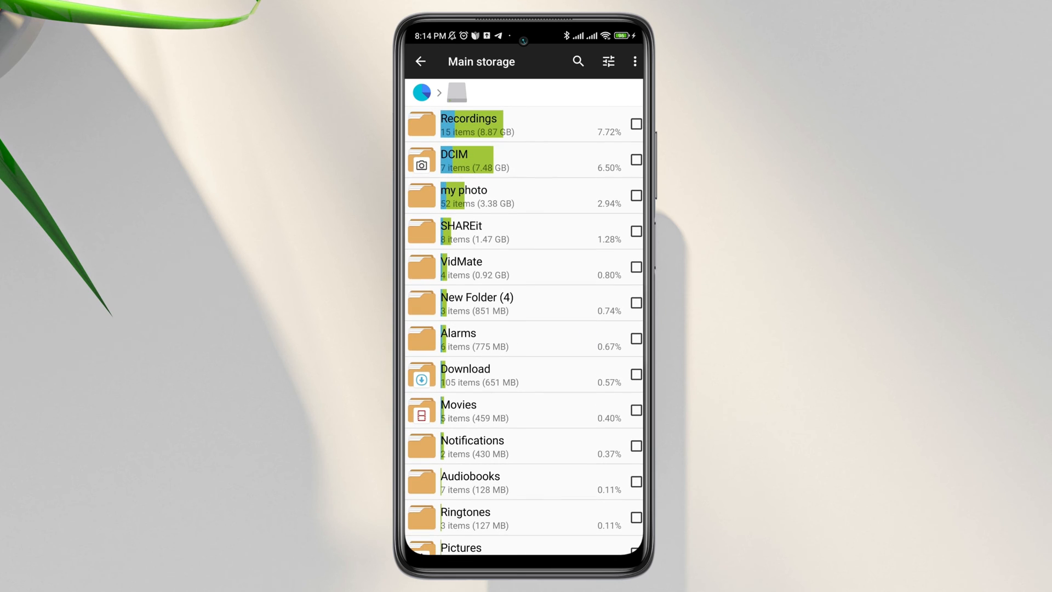
- Enter the 8.87 GB Recordings folder and select its large videos for deletion
{"action": "left_click", "coordinate": [470, 124]}
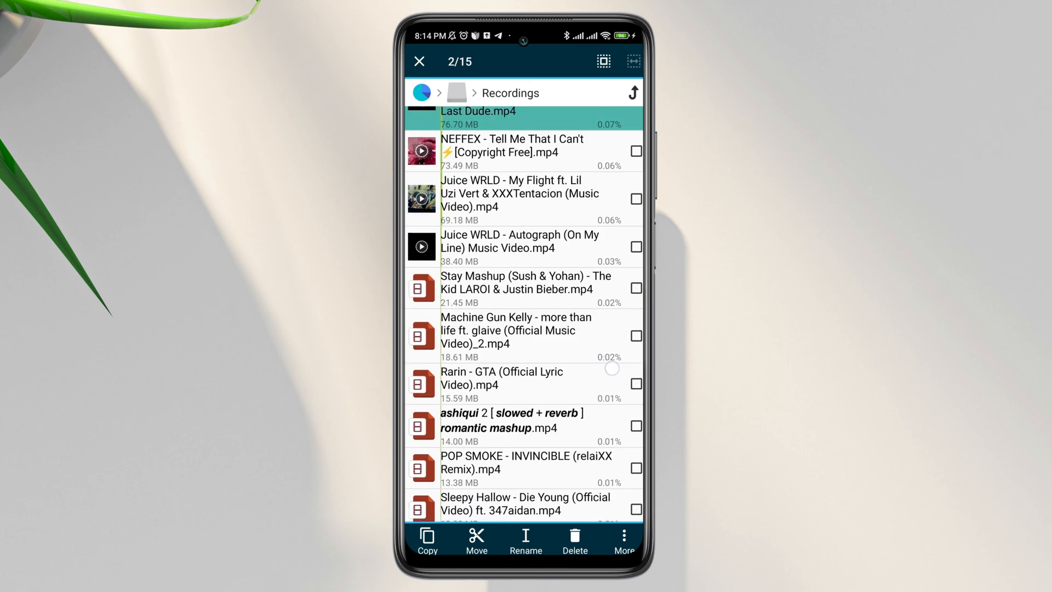
{"action": "left_click", "coordinate": [634, 425]}
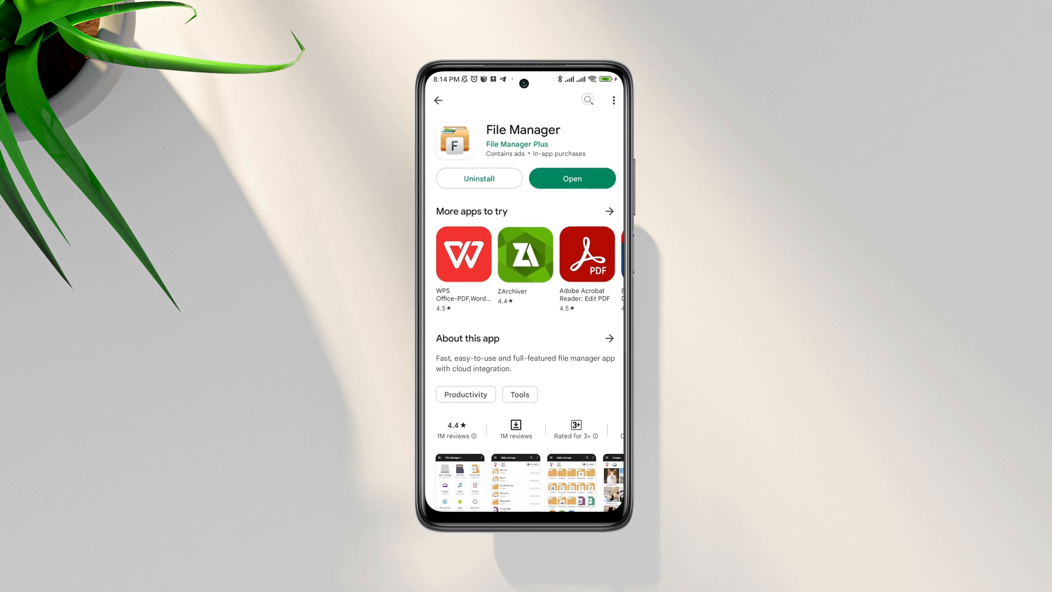
- Leave the Play Store search and return to the home screen
{"action": "left_click", "coordinate": [586, 99]}
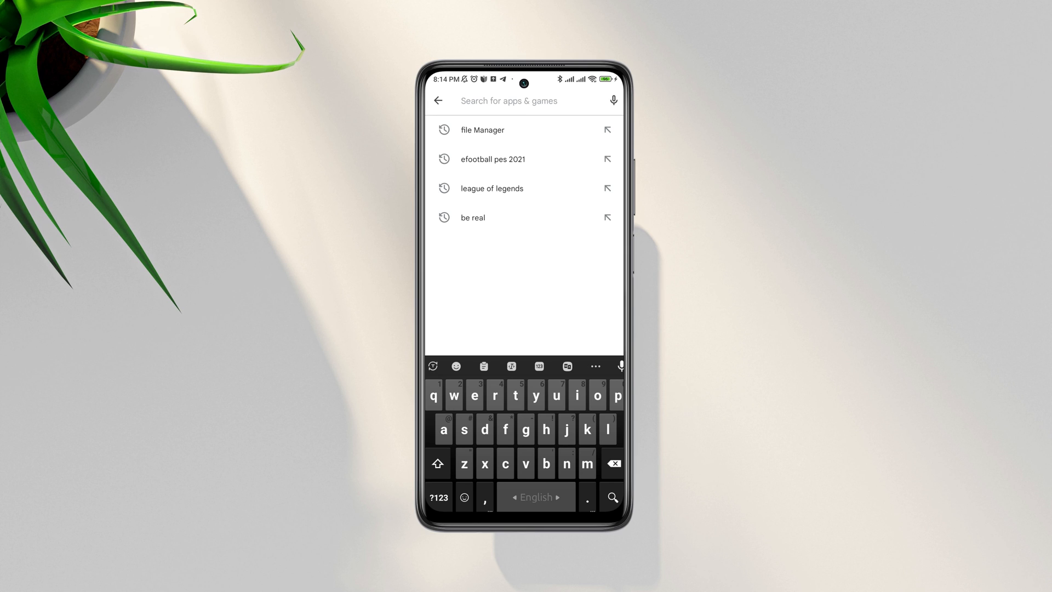
{"action": "left_click", "coordinate": [437, 99]}
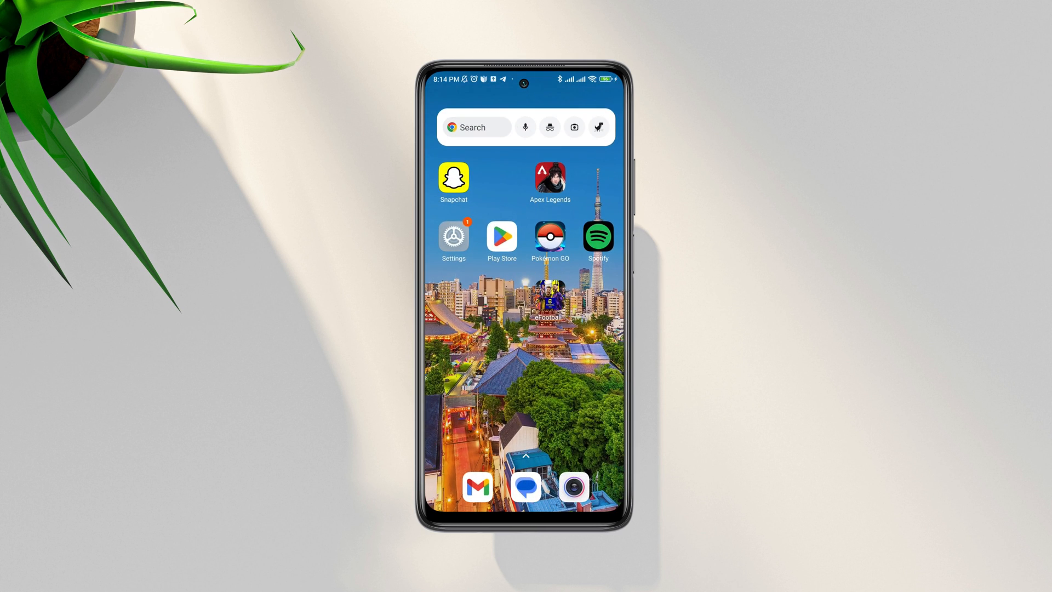